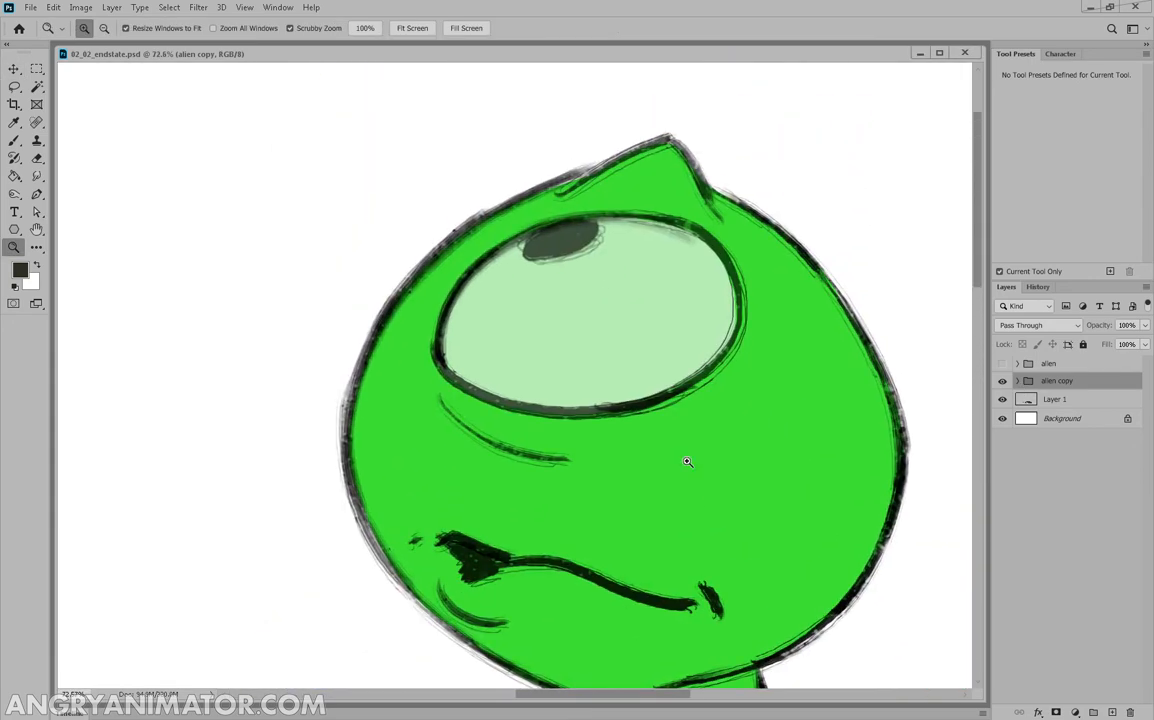
mouse_move(603, 162)
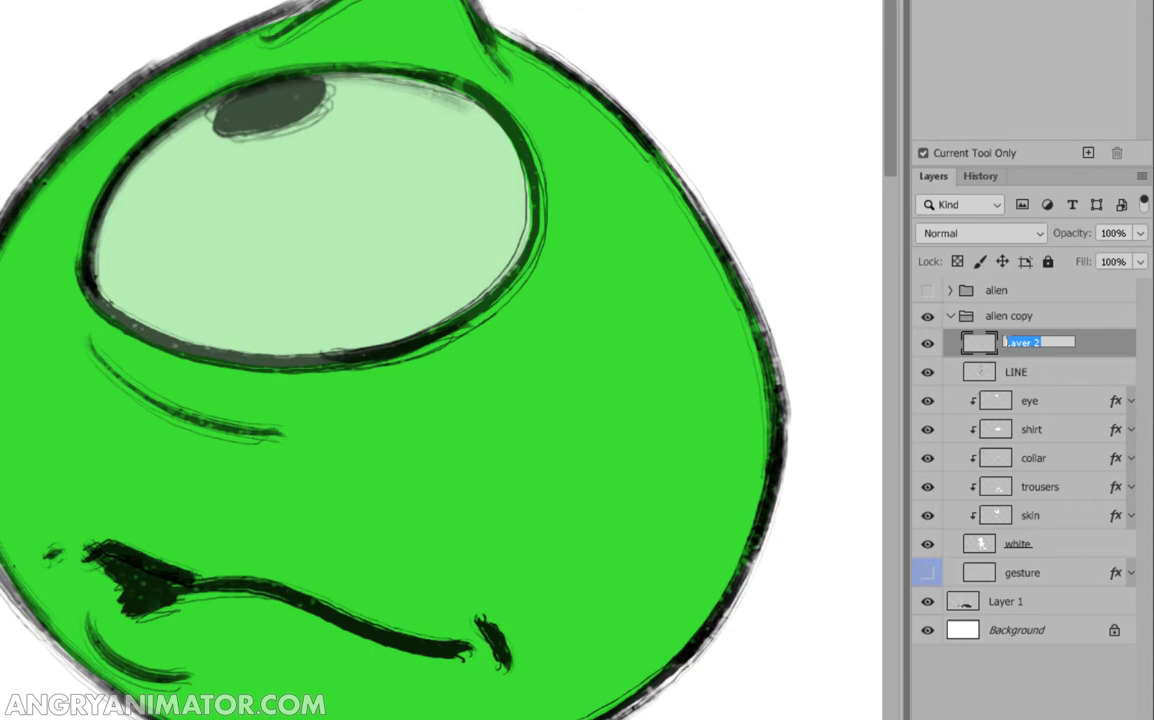
- Name the new layer INK above LINE and clip it to LINE
type("INK")
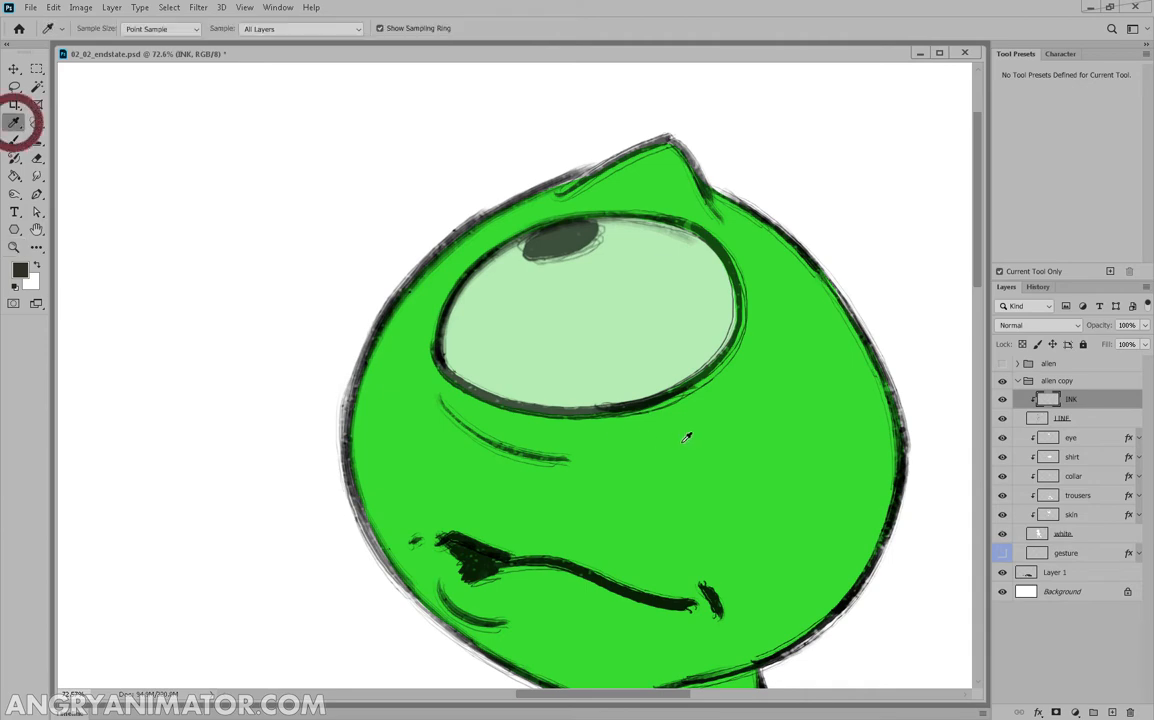
- Check layer visibility and add a new empty Layer 2 above Layer 1
left_click(20, 268)
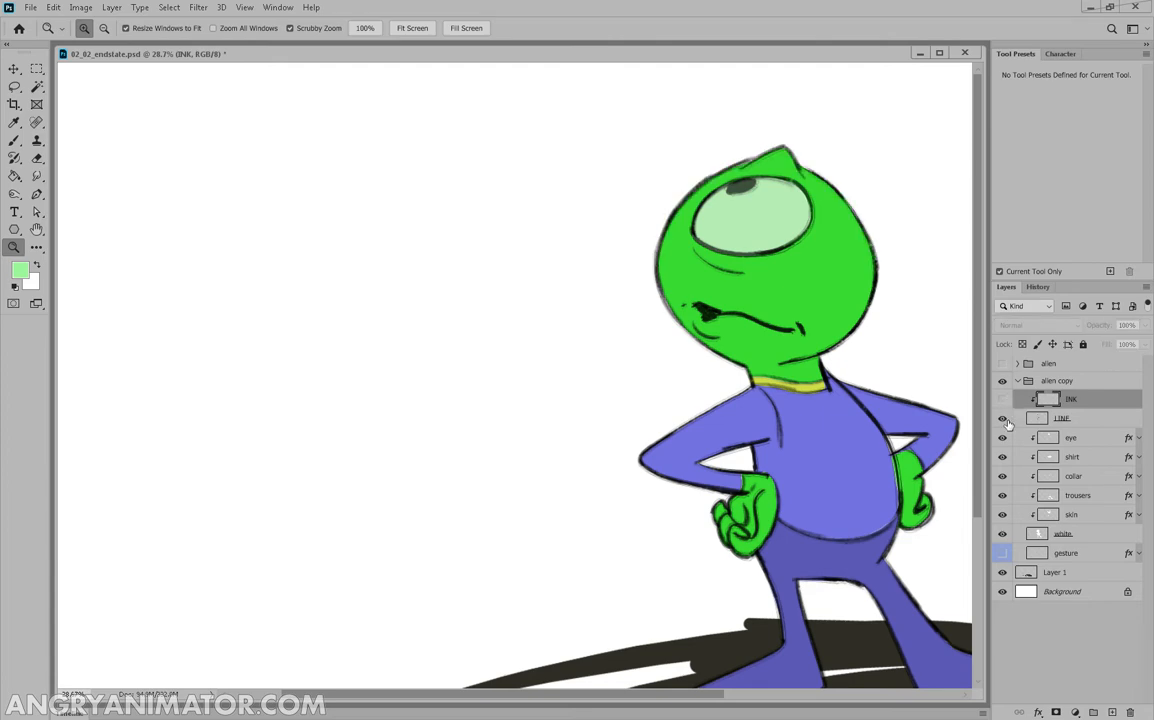
left_click(1002, 417)
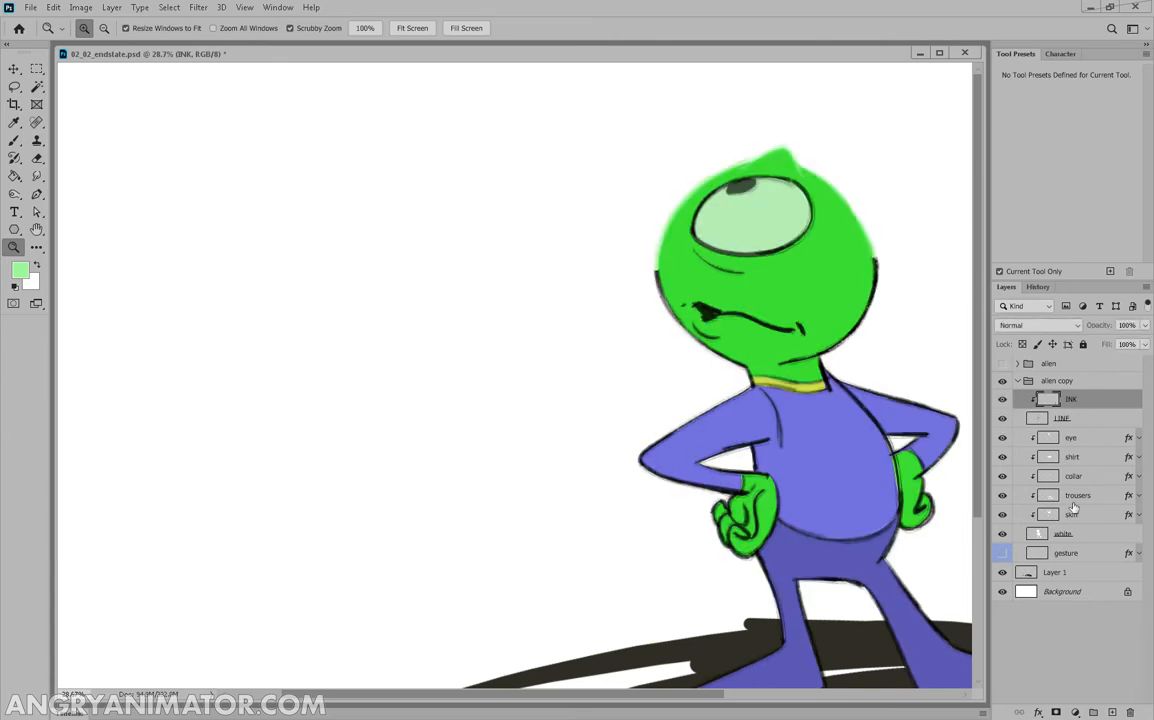
left_click(1055, 571)
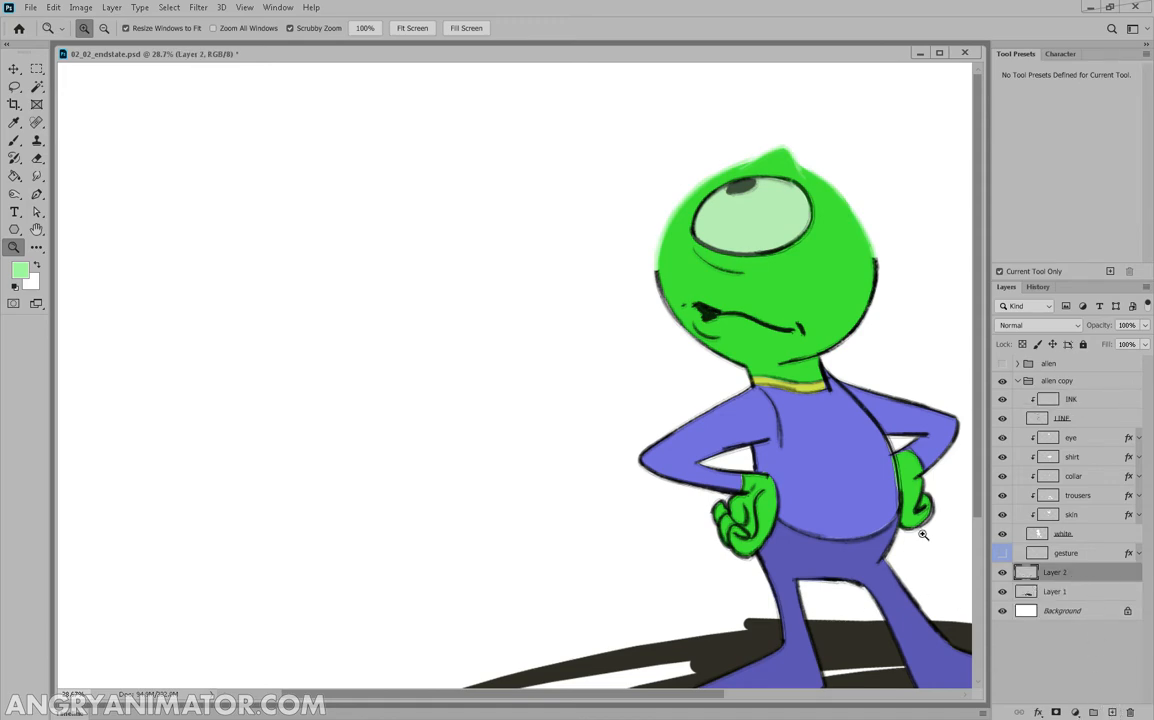
- Fill Layer 2 with dark purple #49225d as BG, then select INK
left_click(20, 271)
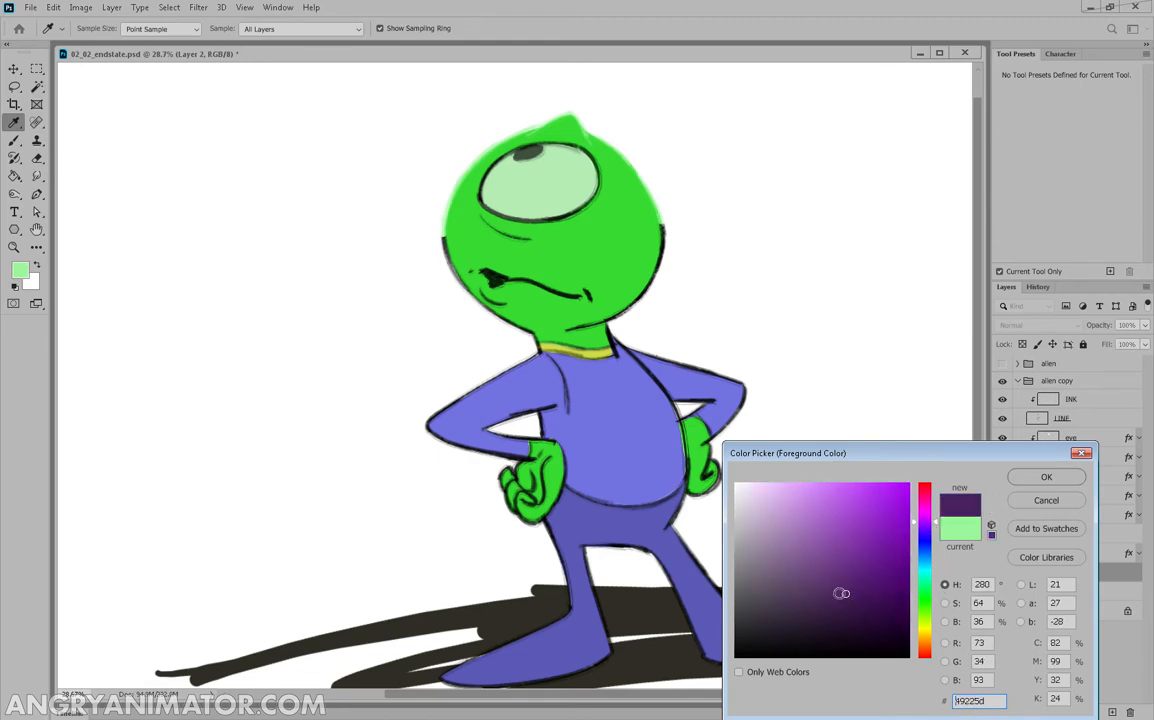
left_click(1046, 476)
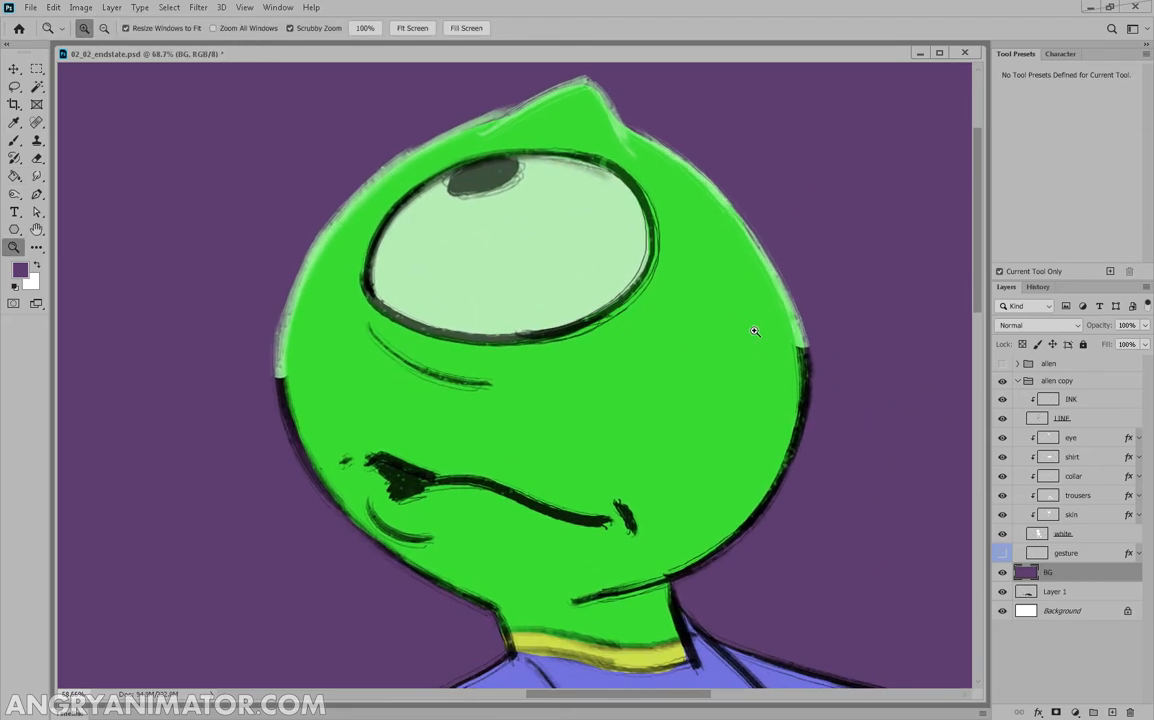
left_click(1070, 399)
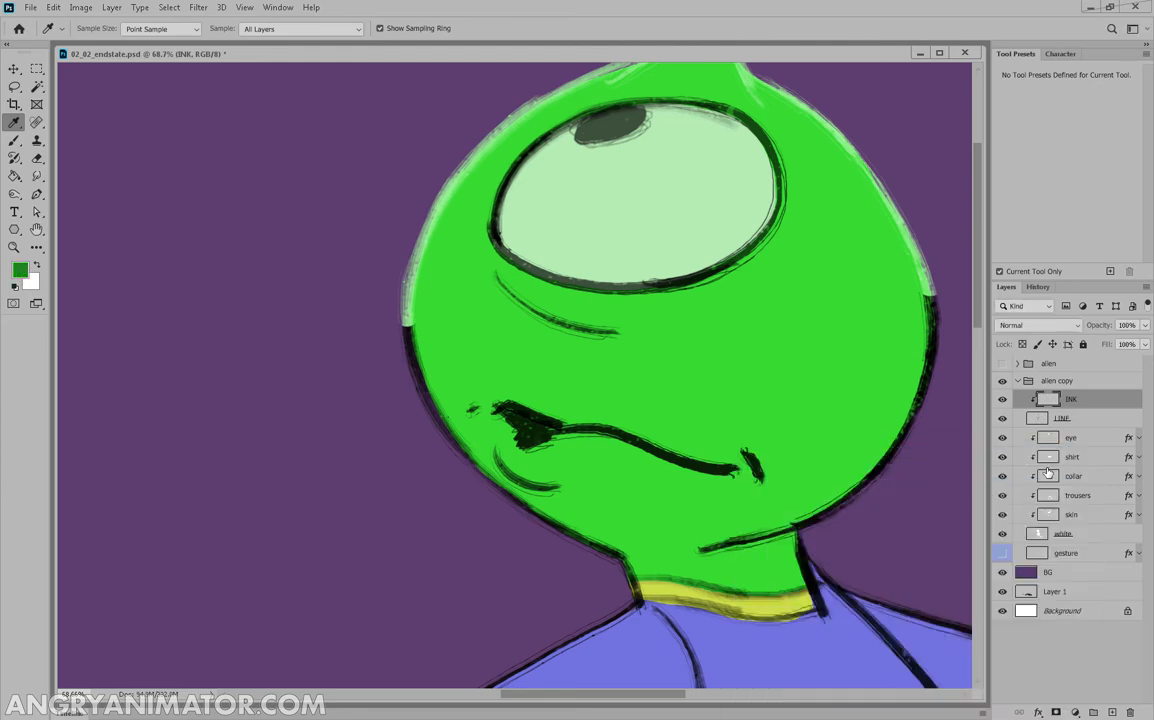
- Save a soft round brush as a tool preset named '05 fuzzy'
left_click(14, 141)
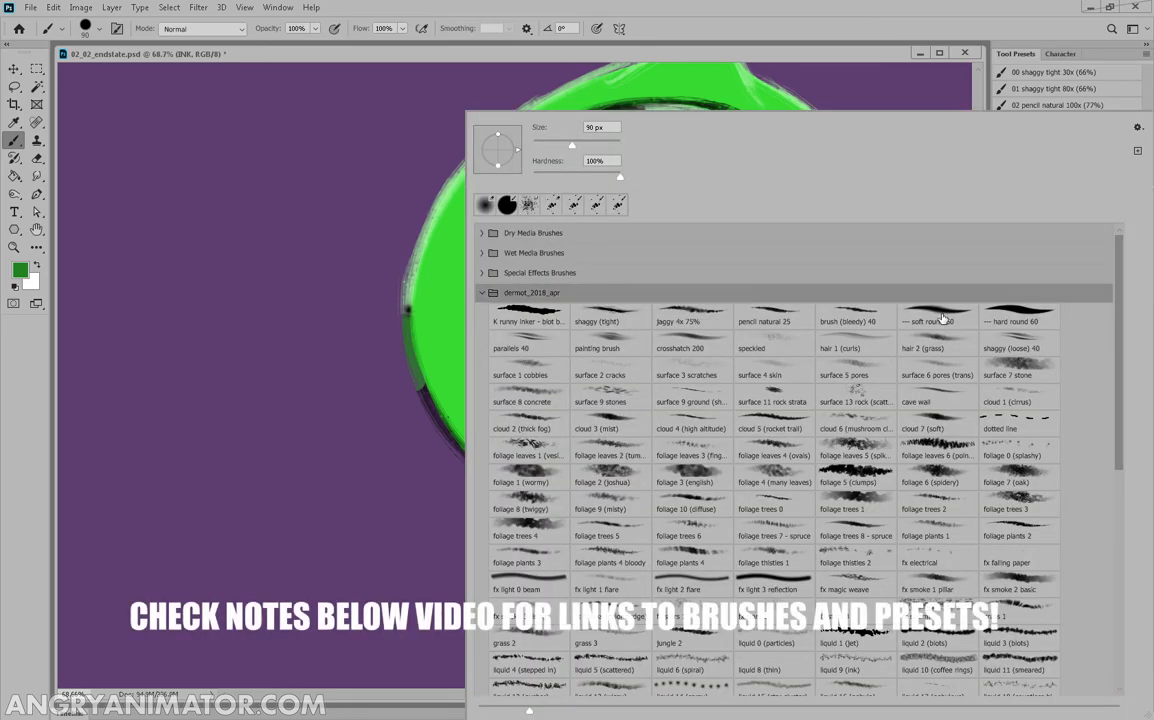
mouse_move(958, 334)
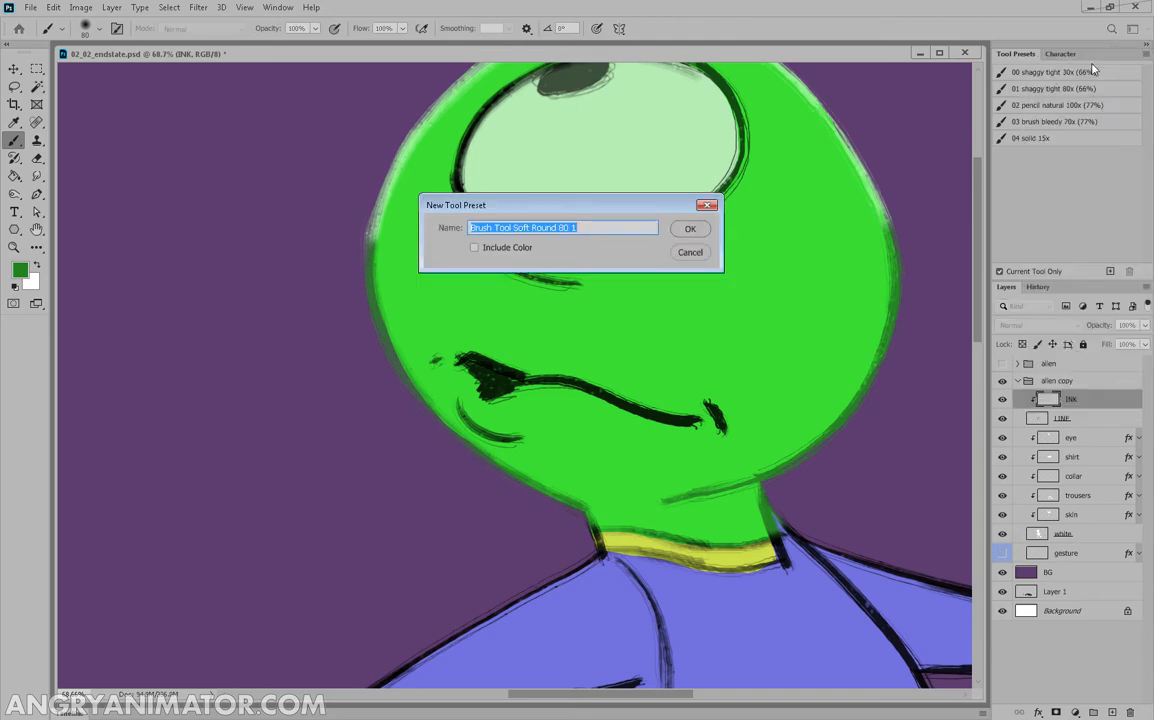
type("05")
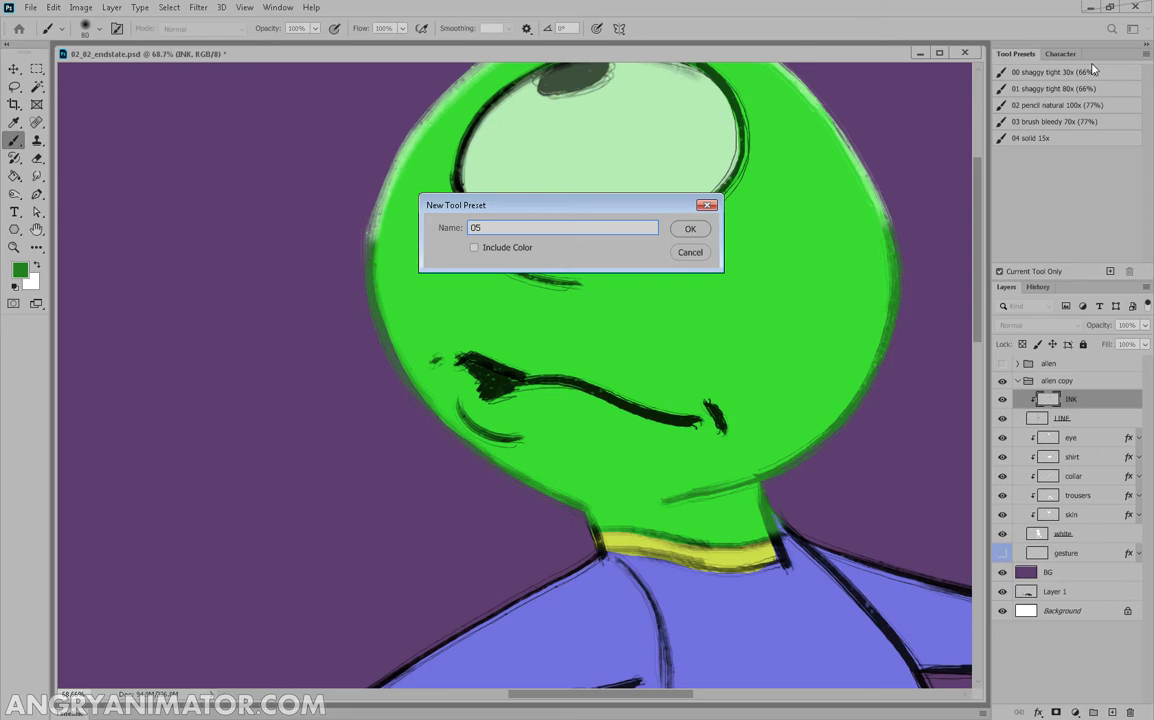
left_click(690, 228)
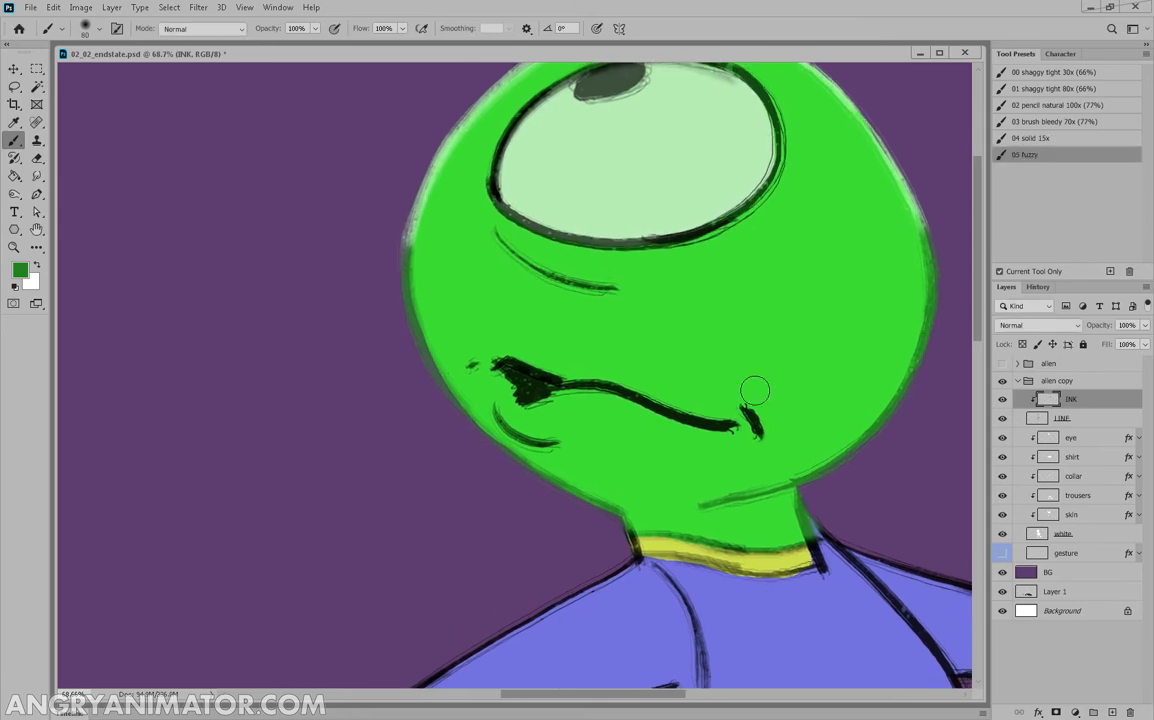
- Paint green over the mouth line and darker green over the eye outline
left_click_drag(755, 390, 695, 420)
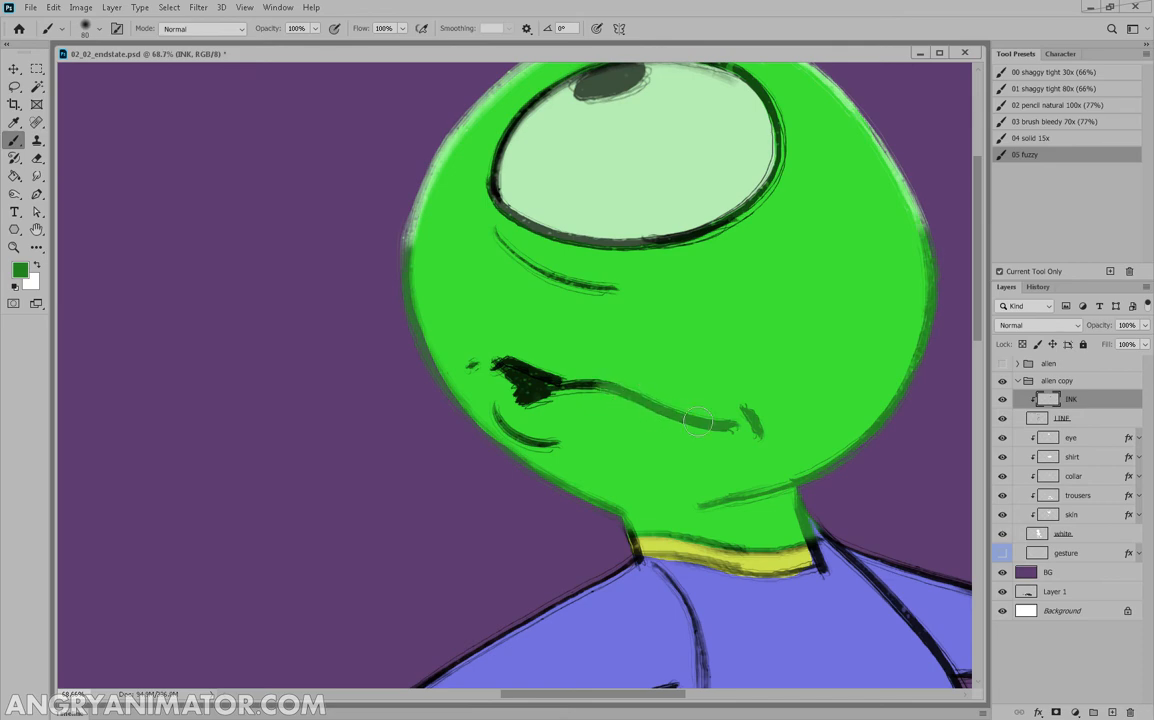
left_click(21, 269)
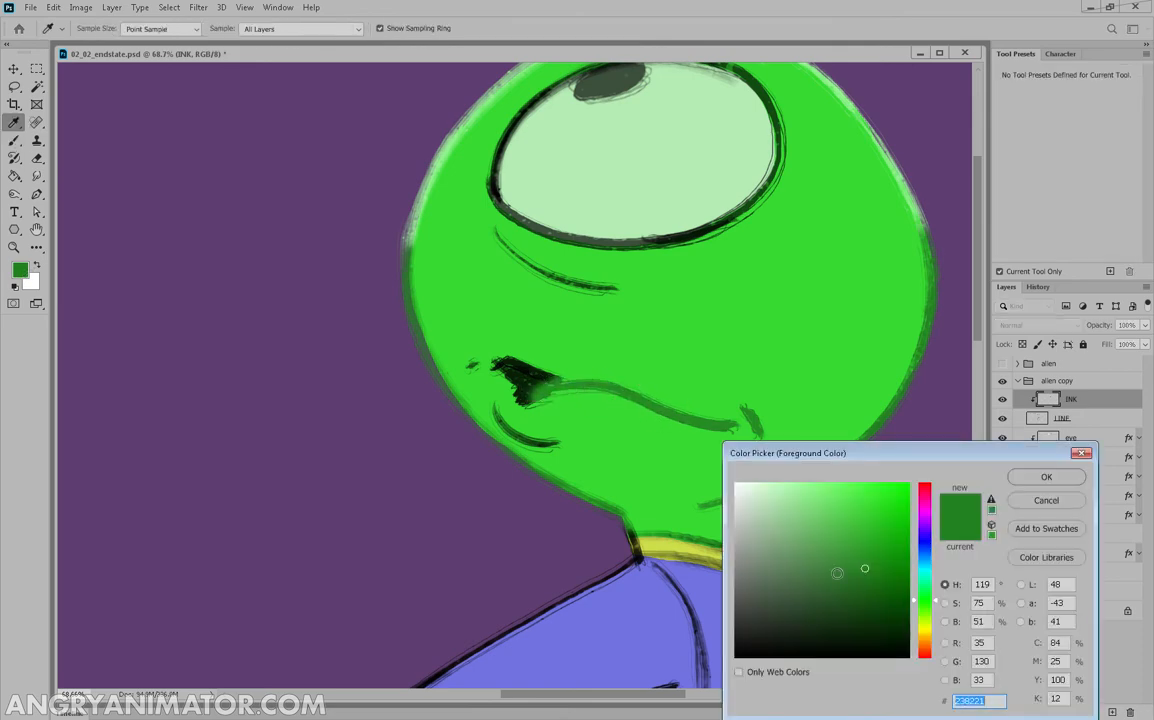
left_click(1046, 476)
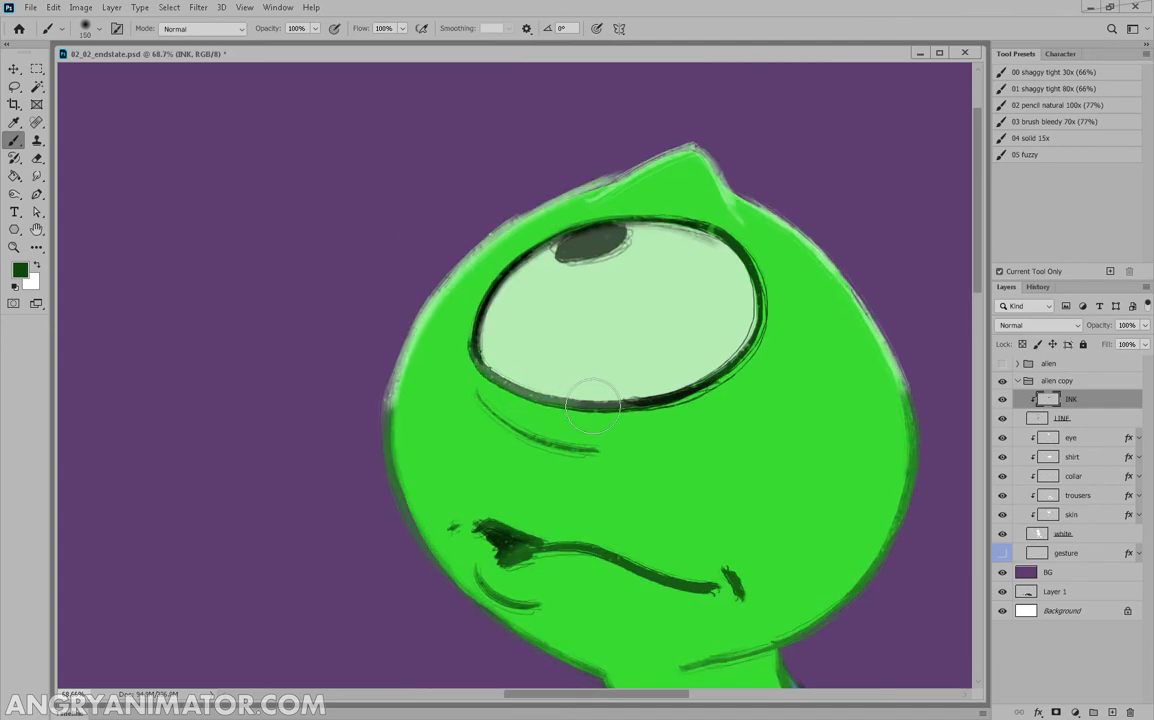
left_click_drag(590, 410, 535, 250)
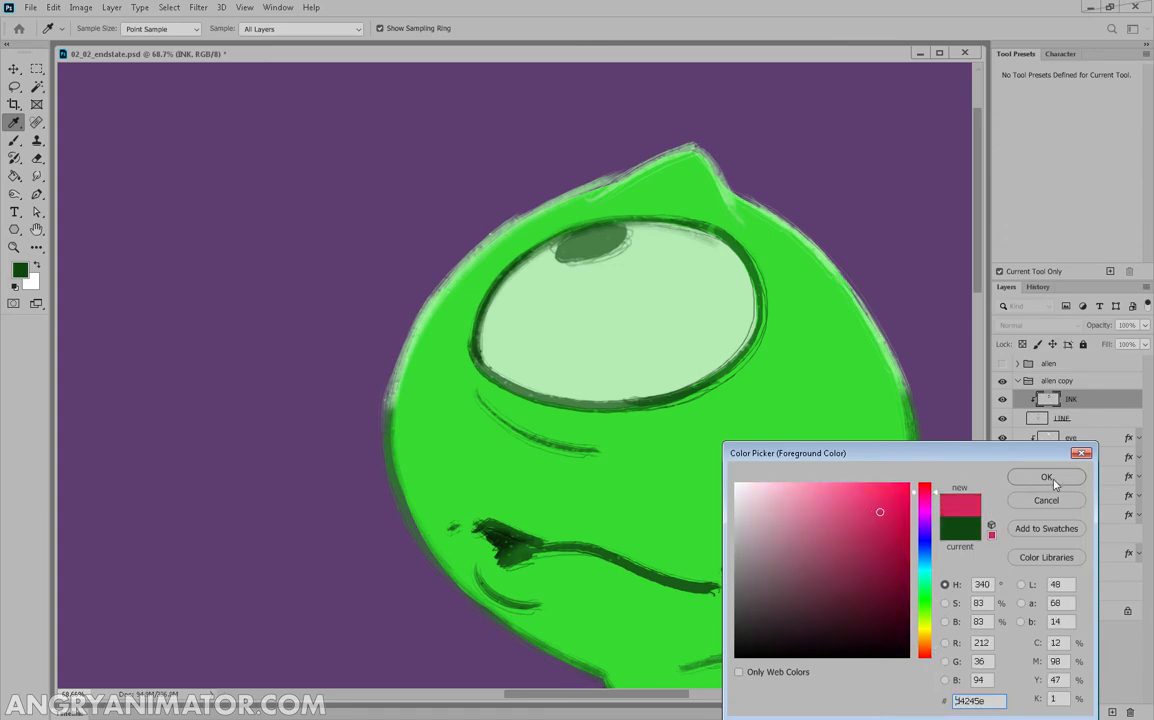
left_click(1046, 477)
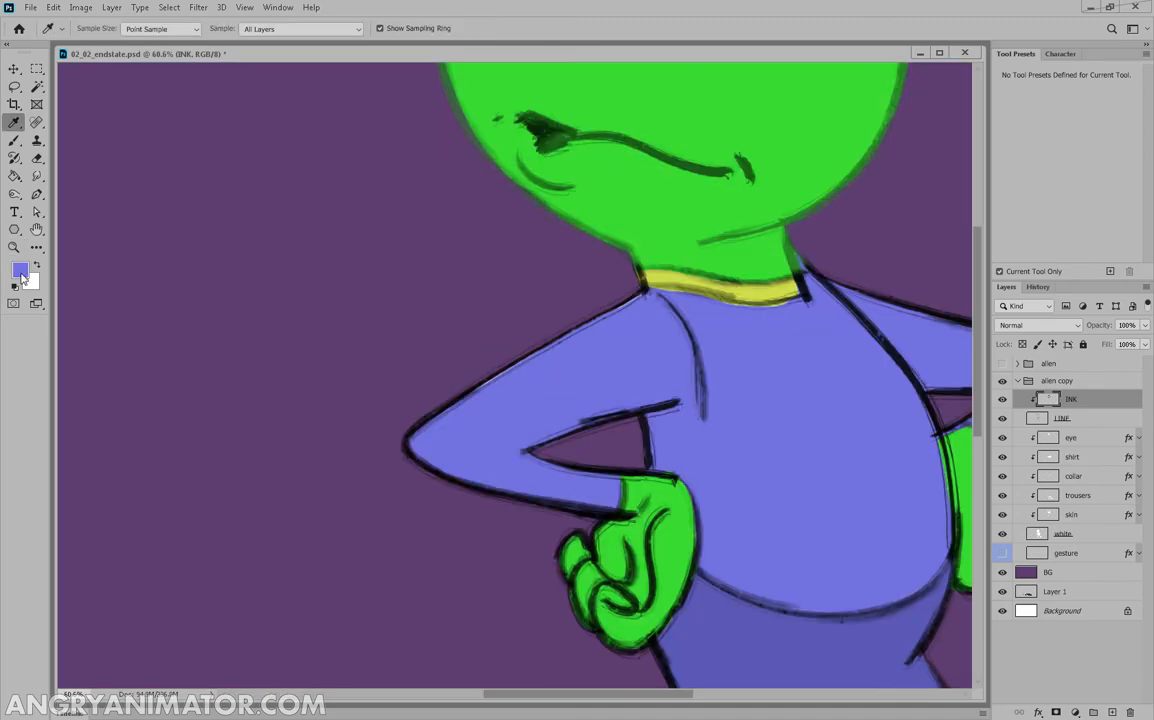
- Brush pale lavender over the shoulder outline and sample the trouser purple
left_click(14, 122)
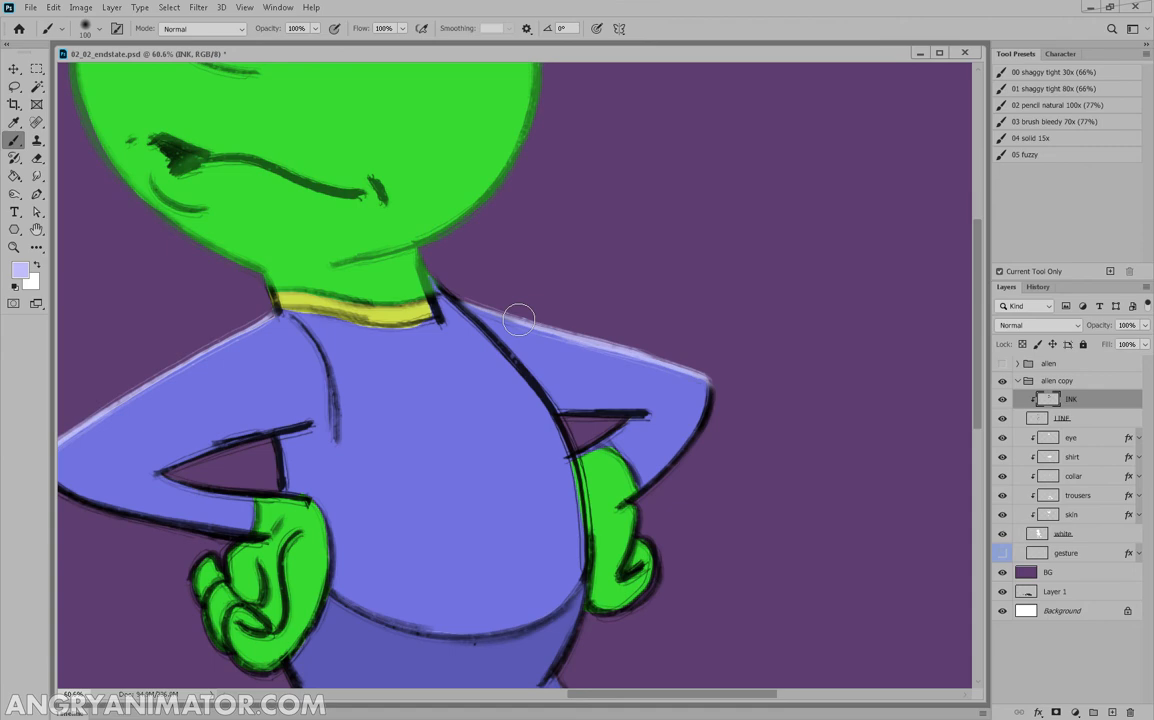
scroll("down", 3)
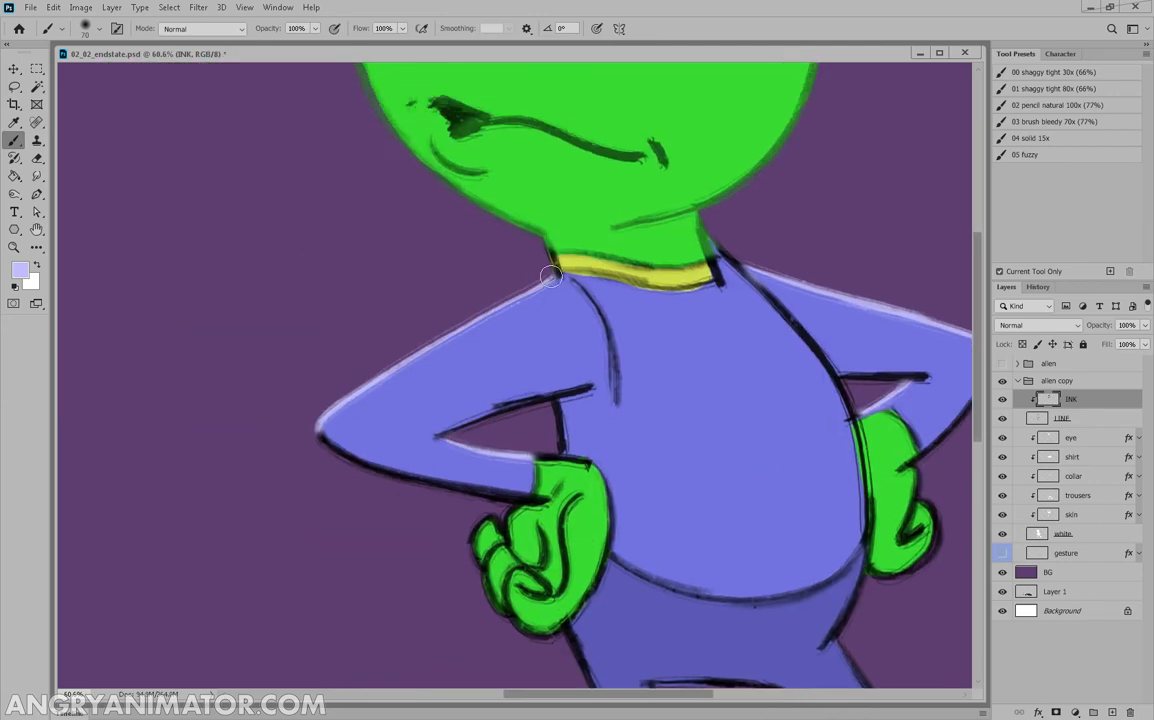
left_click_drag(552, 276, 723, 251)
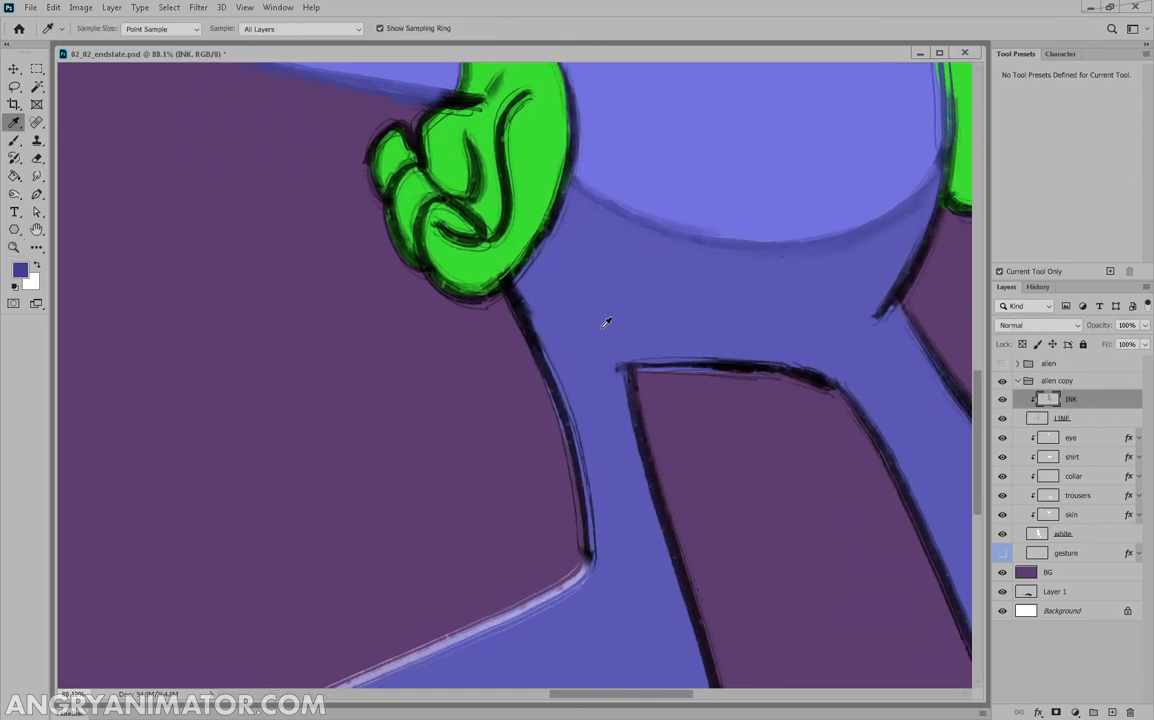
left_click(22, 270)
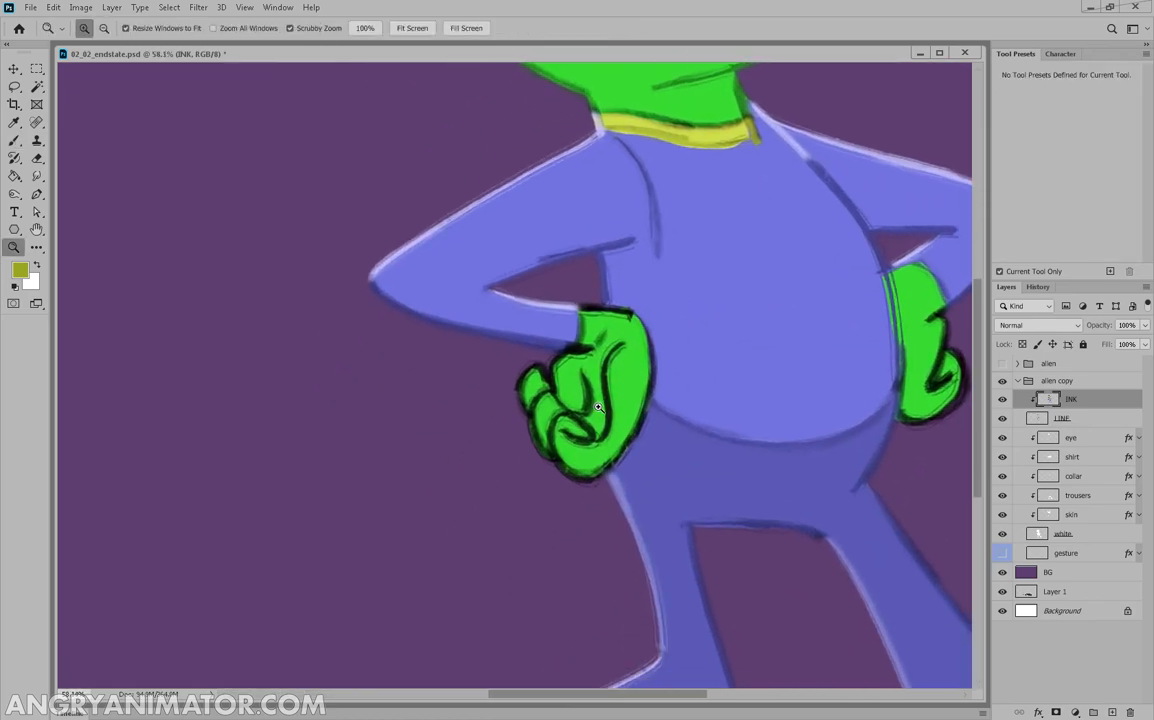
- Pick a lighter green and paint over the fist outlines
left_click(20, 264)
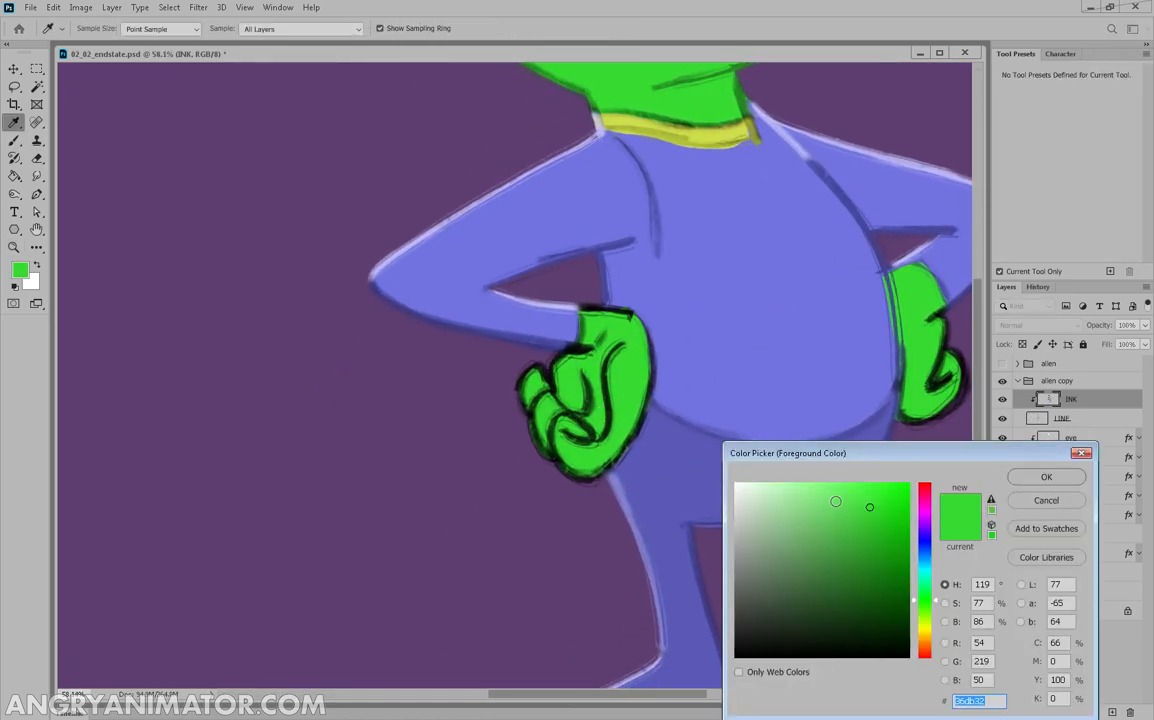
left_click(1046, 476)
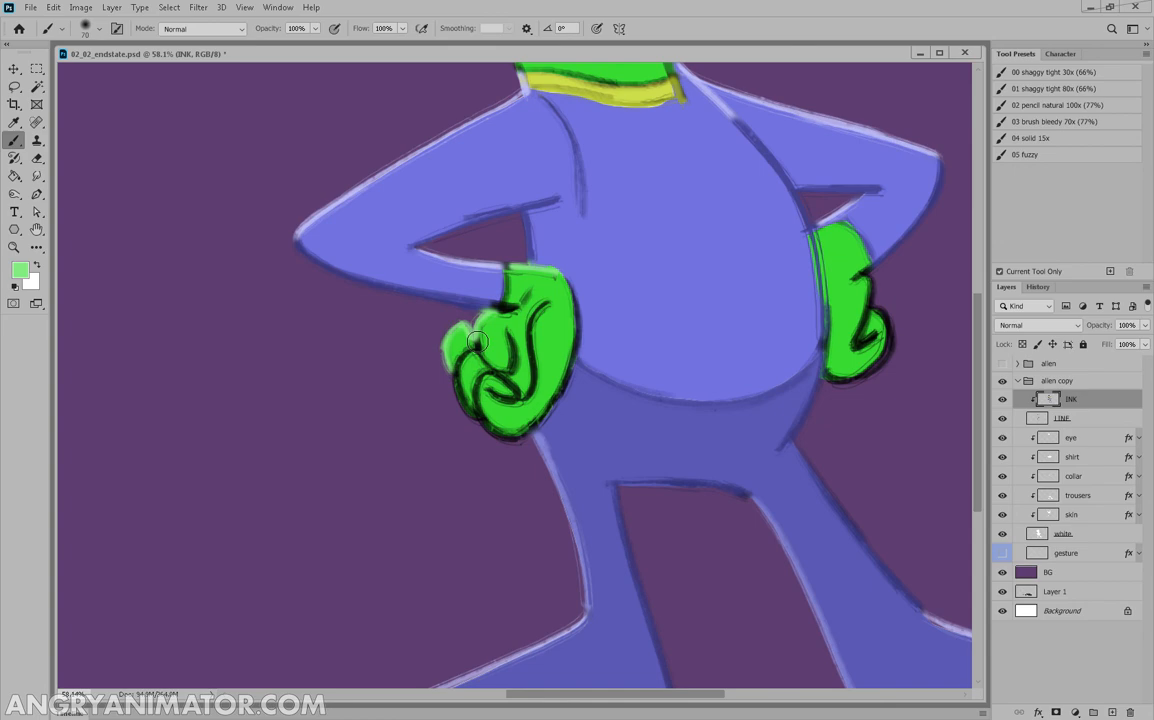
left_click_drag(477, 340, 520, 388)
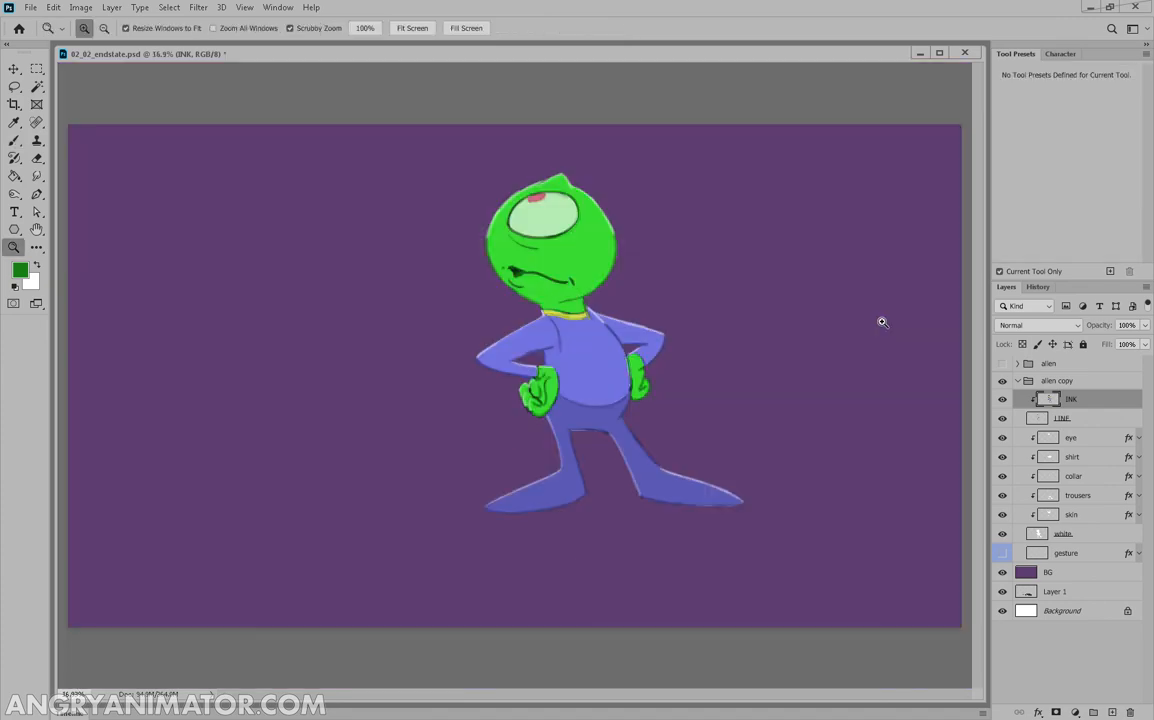
- Hide Layer 1 and compare INK at lower opacity before restoring it to 100%
left_click(1002, 571)
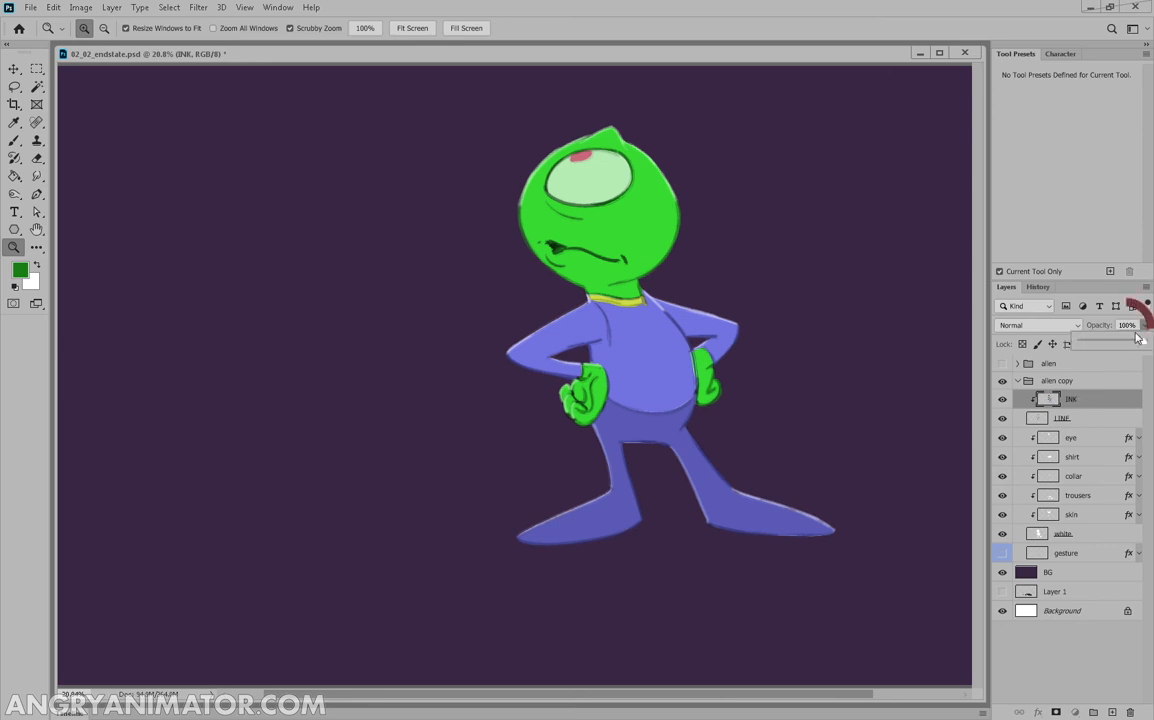
left_click_drag(1137, 344, 1127, 345)
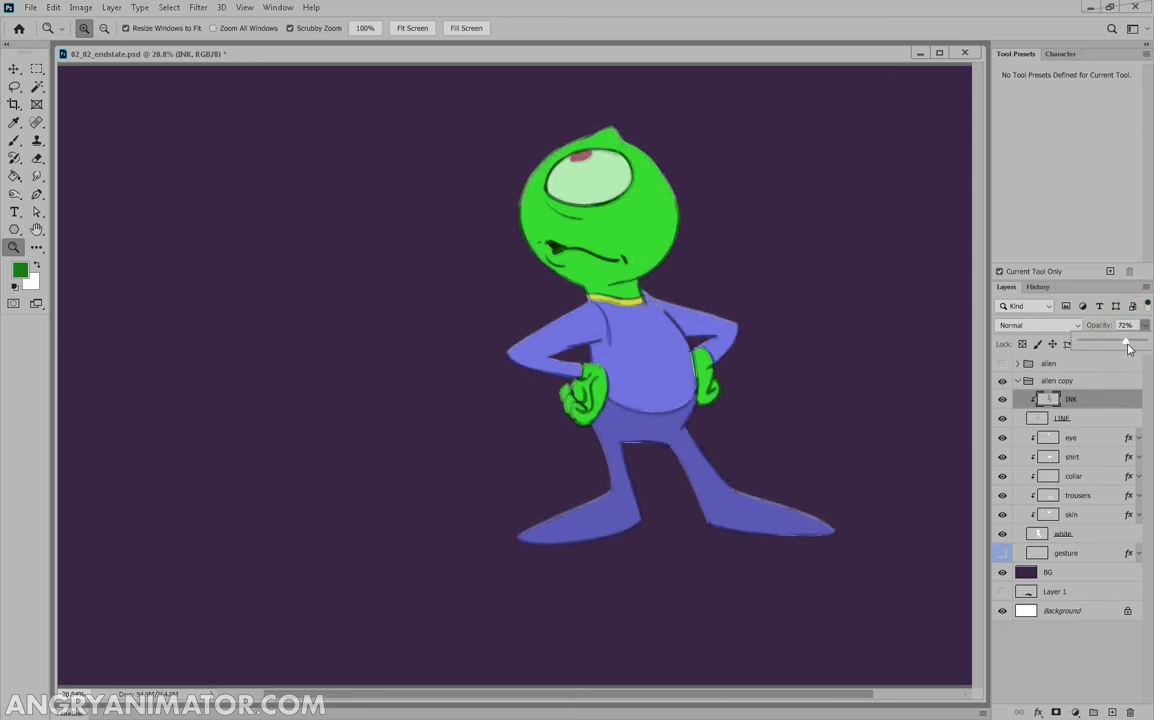
left_click_drag(1126, 343, 1130, 343)
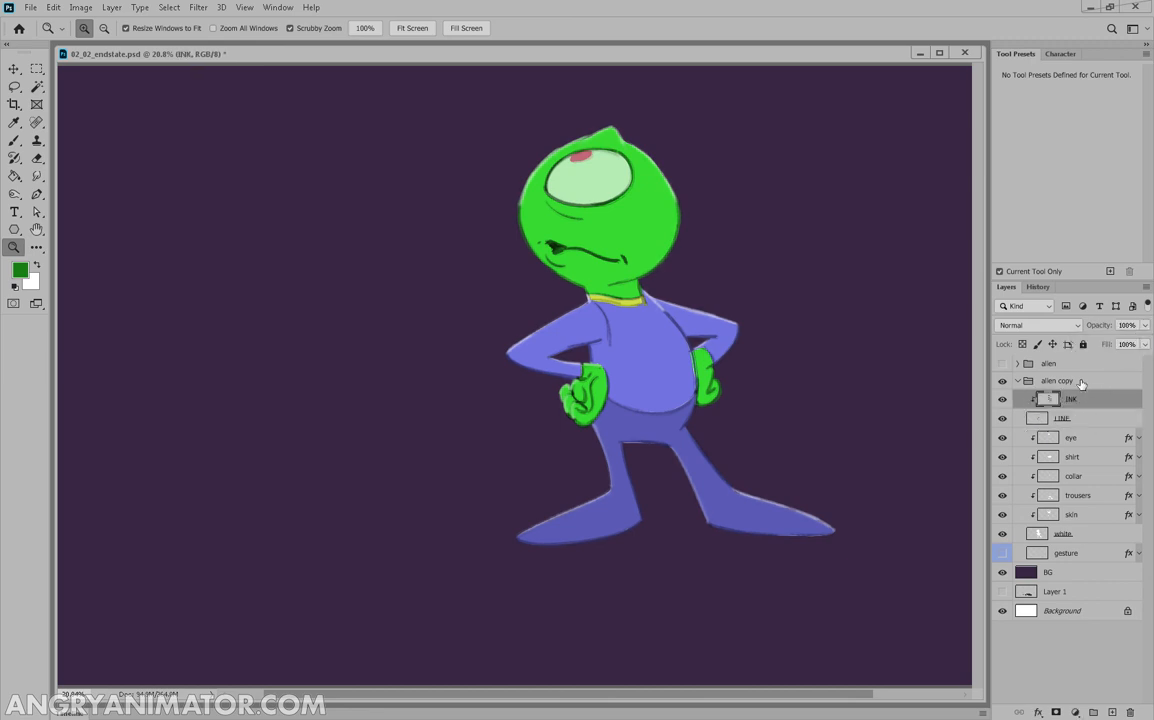
- Rename the alien copy group to 'alien 2'
double_click(1057, 380)
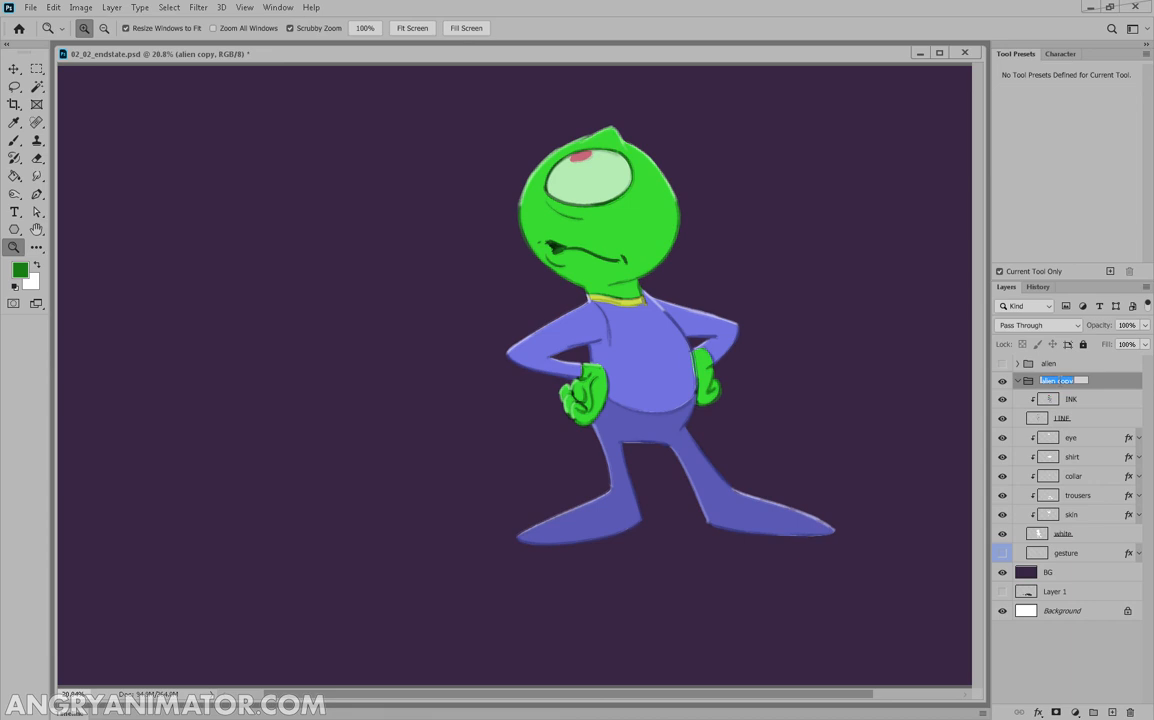
type("alien 2")
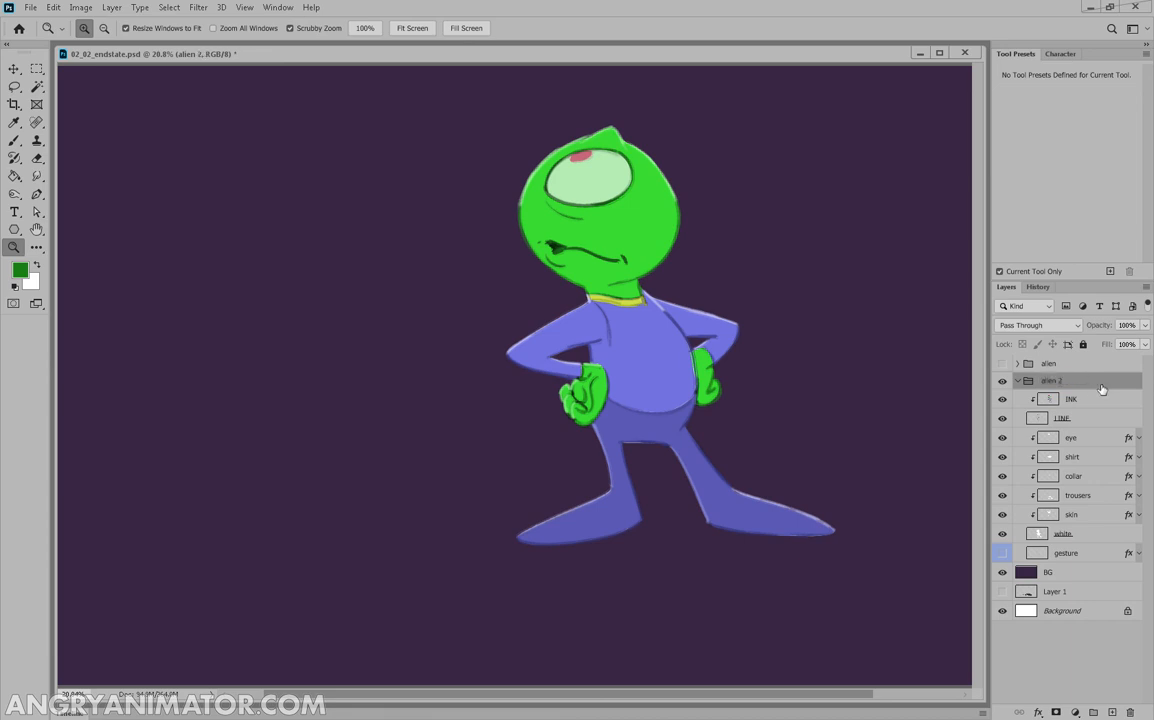